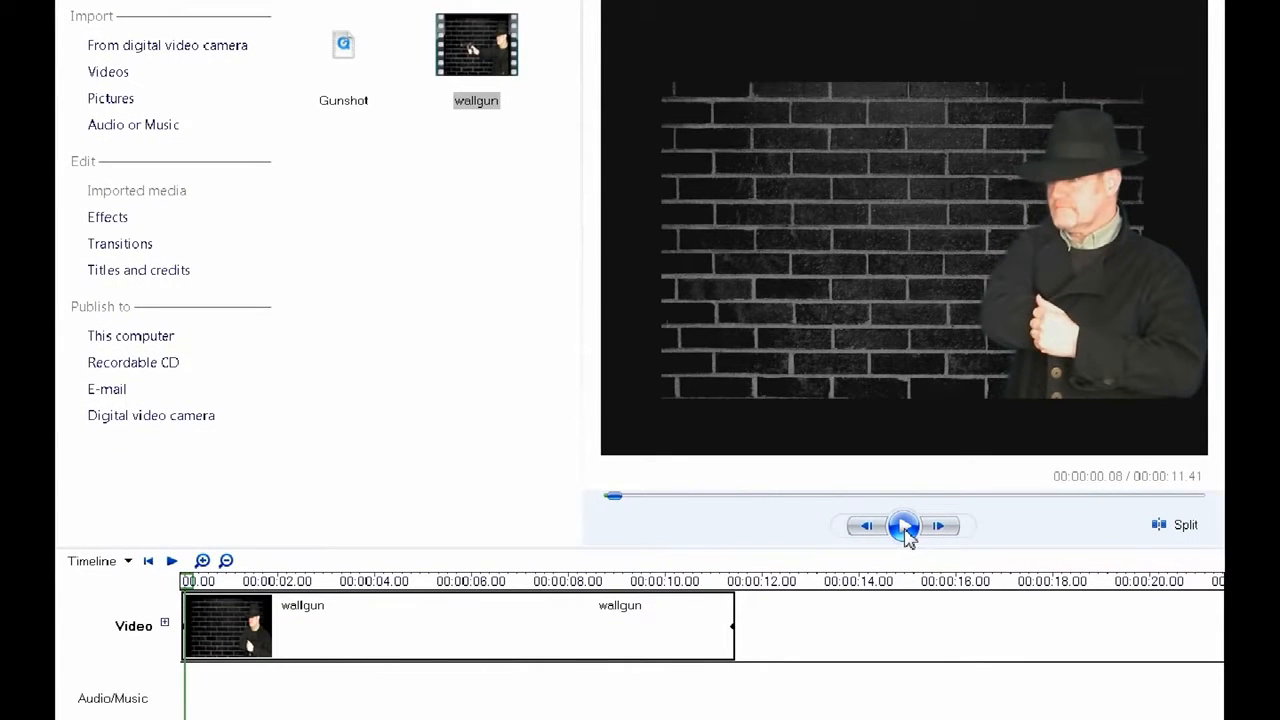
# Step: Play the wallgun clip, pause as the gun rises, and frame-step to the shot near 3 seconds
pyautogui.click(903, 525)
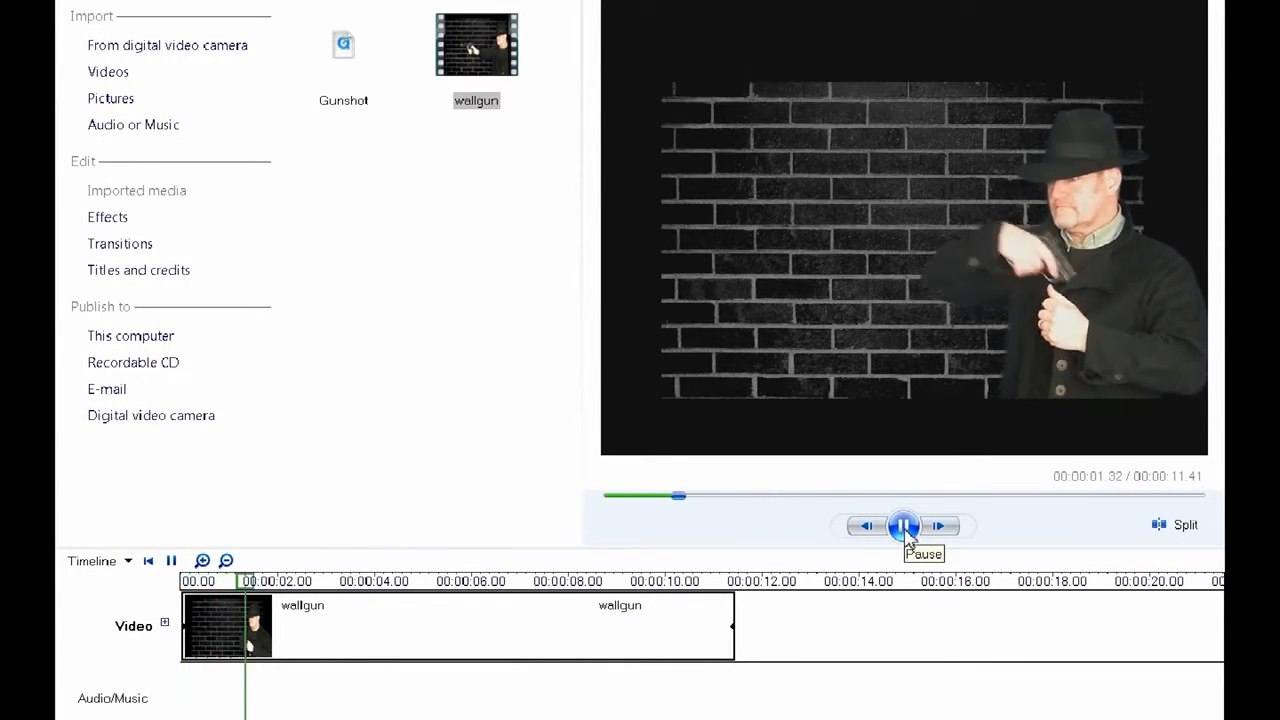
pyautogui.click(902, 525)
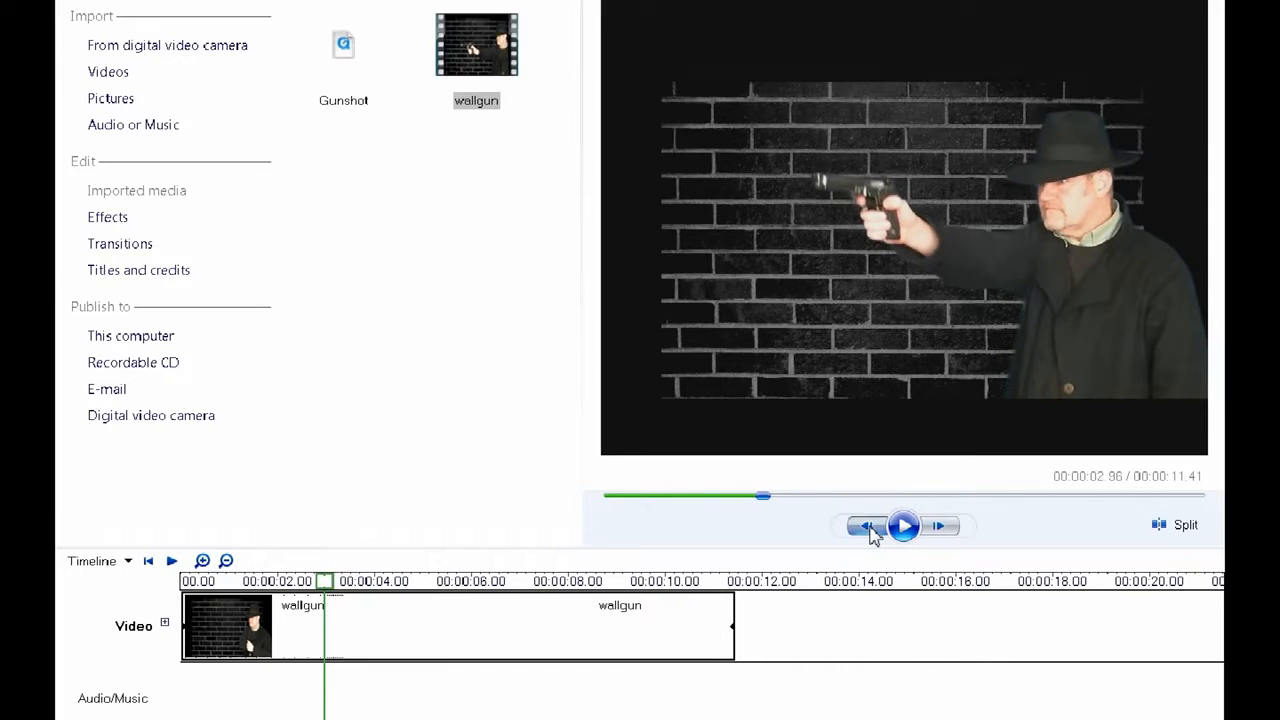
pyautogui.click(863, 526)
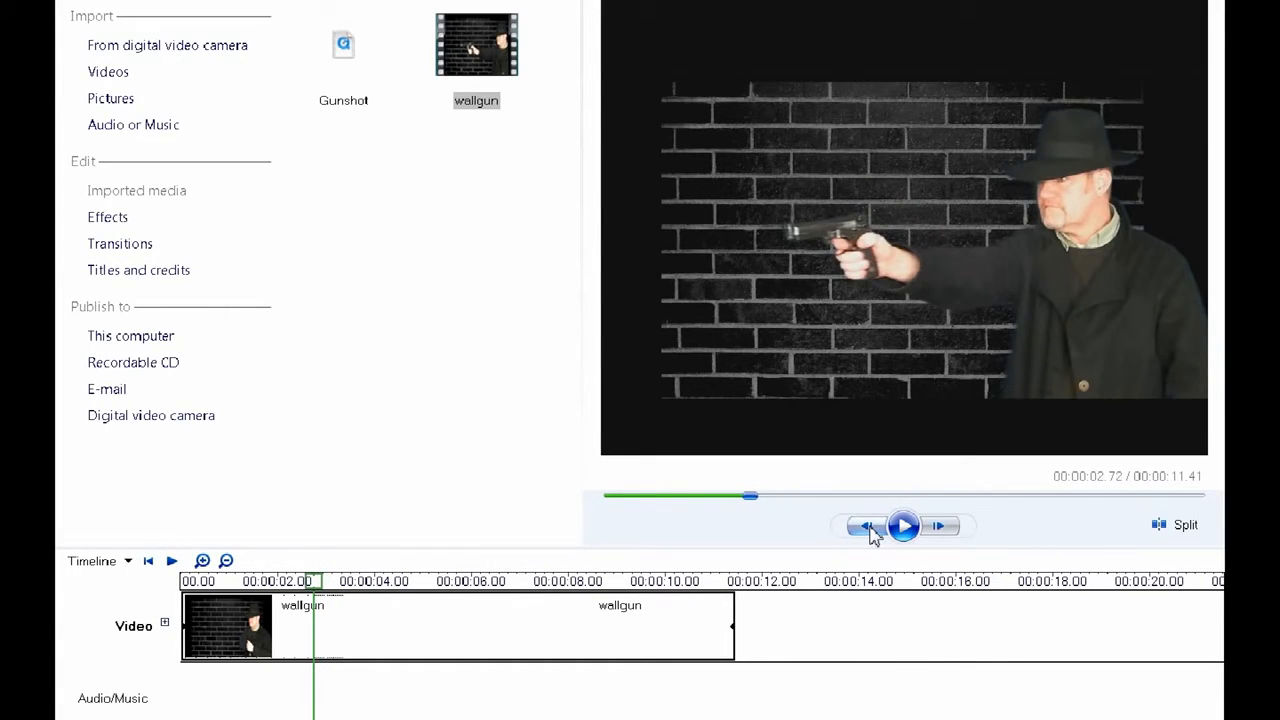
pyautogui.click(938, 526)
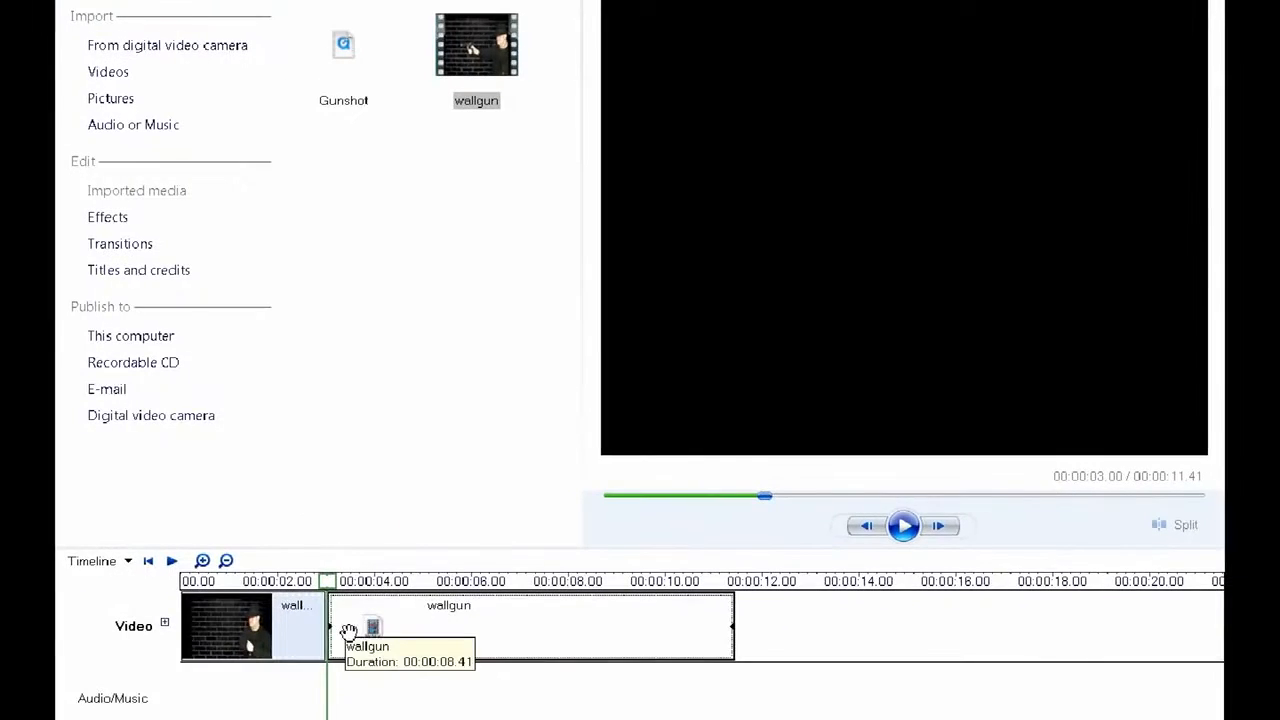
# Step: Capture the paused preview frame as a still picture using Tools > Take Picture from Preview
pyautogui.click(410, 55)
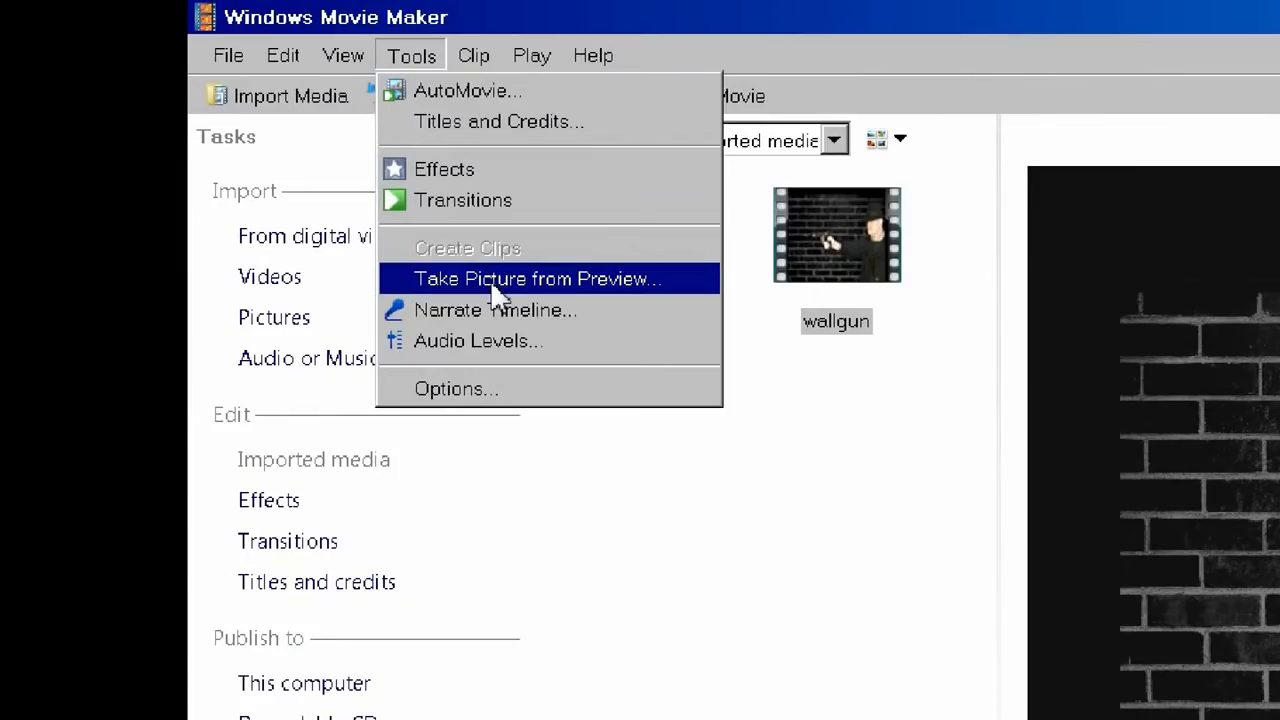
pyautogui.click(535, 278)
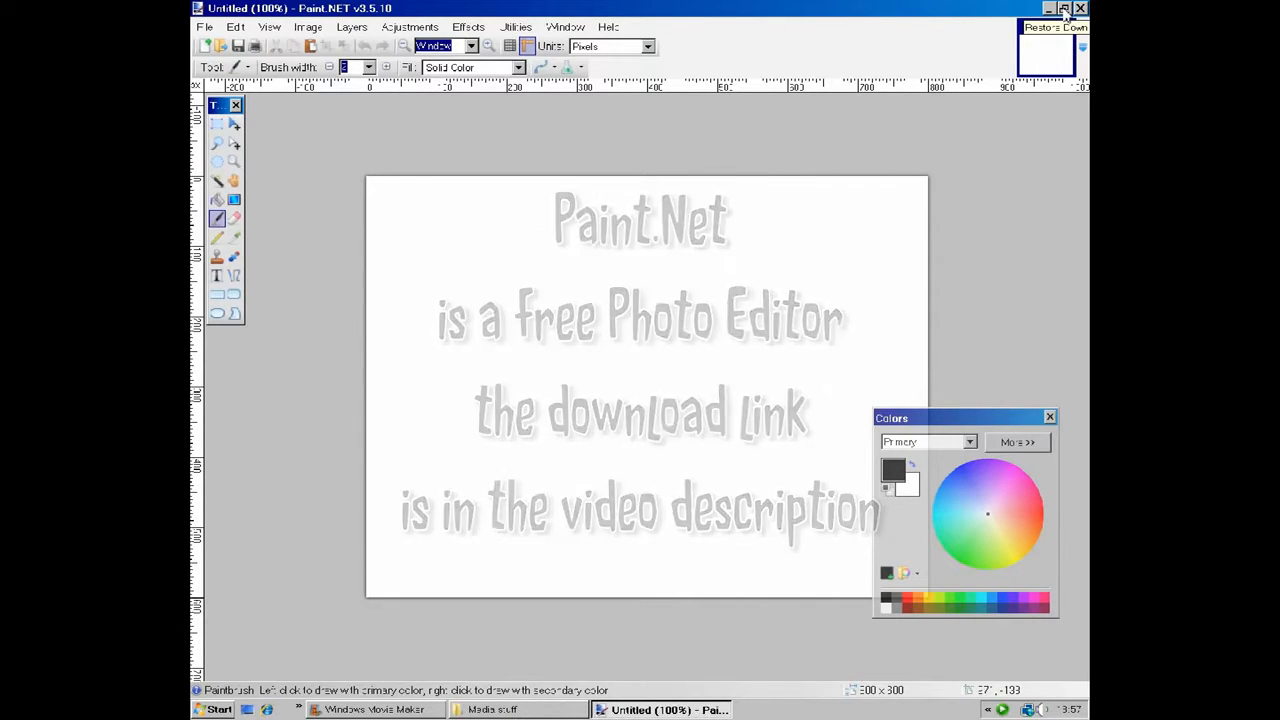
# Step: Restore down Paint.NET and open wallgun_0001.jpg dropped in from the desktop
pyautogui.click(1064, 8)
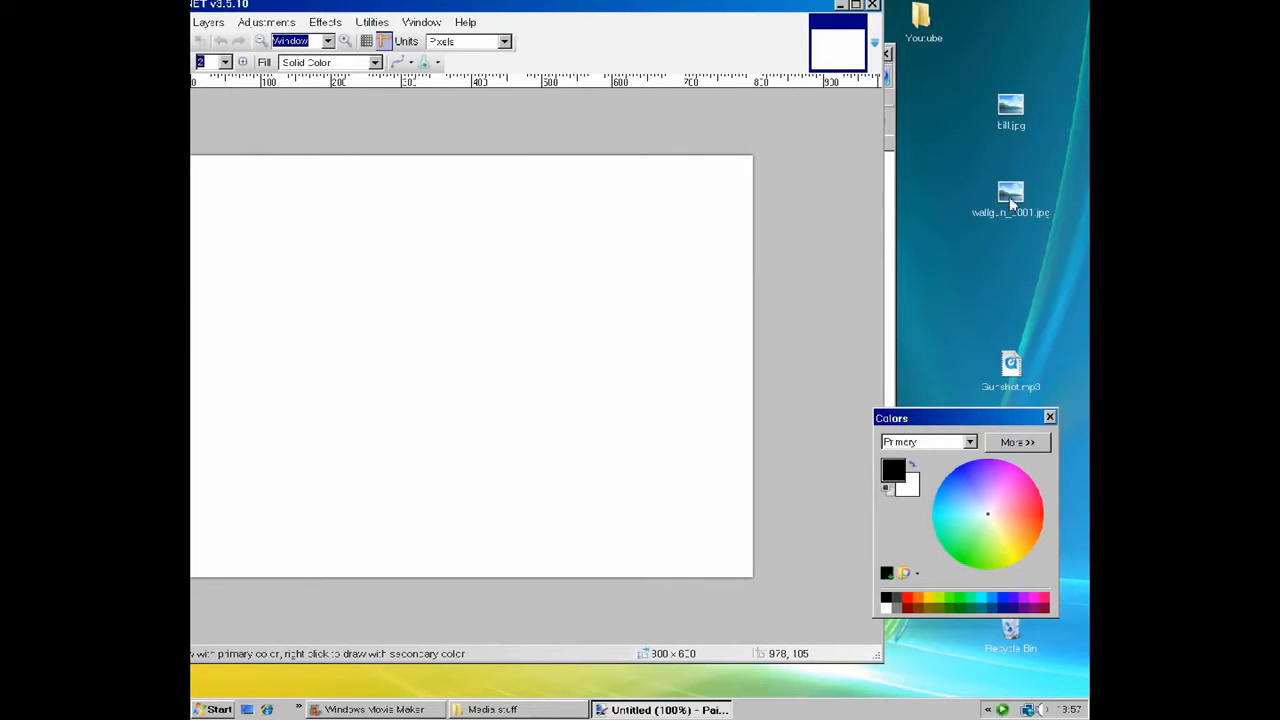
pyautogui.moveTo(1010, 195); pyautogui.dragTo(470, 370)
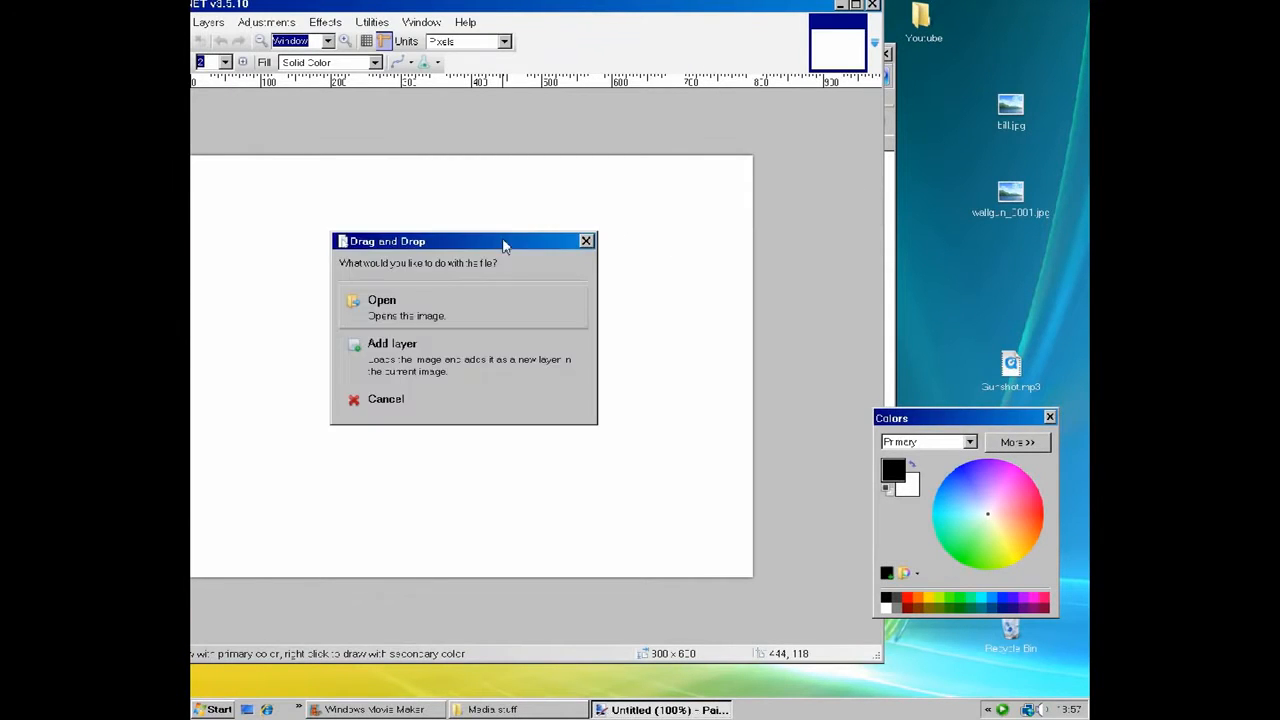
pyautogui.click(382, 300)
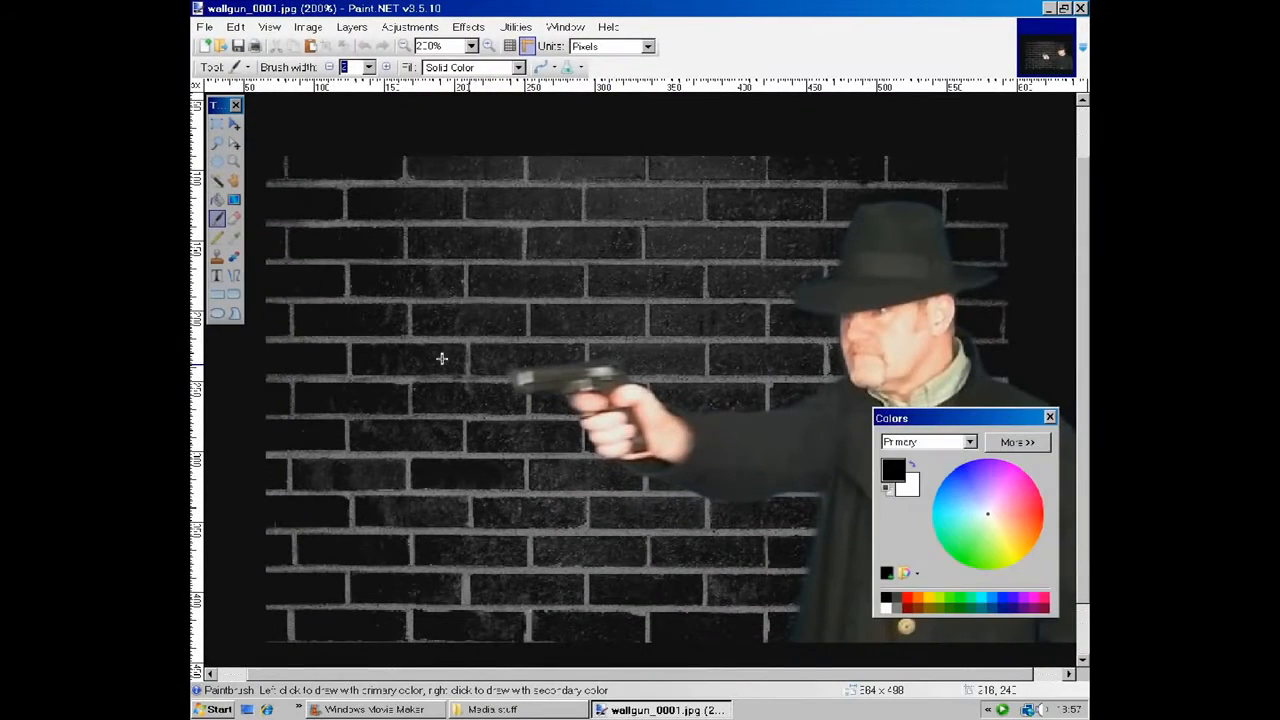
pyautogui.moveTo(274, 253)
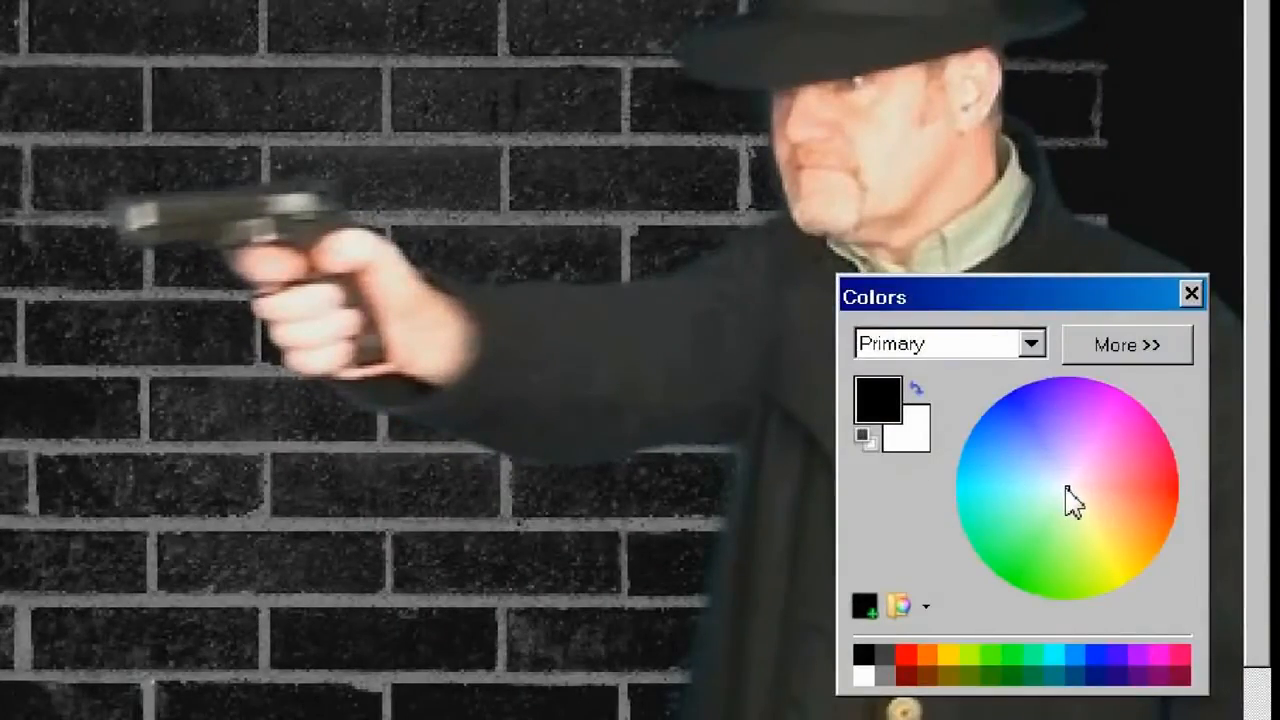
# Step: Choose pale yellow and brush a flash streak just ahead of the gun barrel
pyautogui.click(1088, 517)
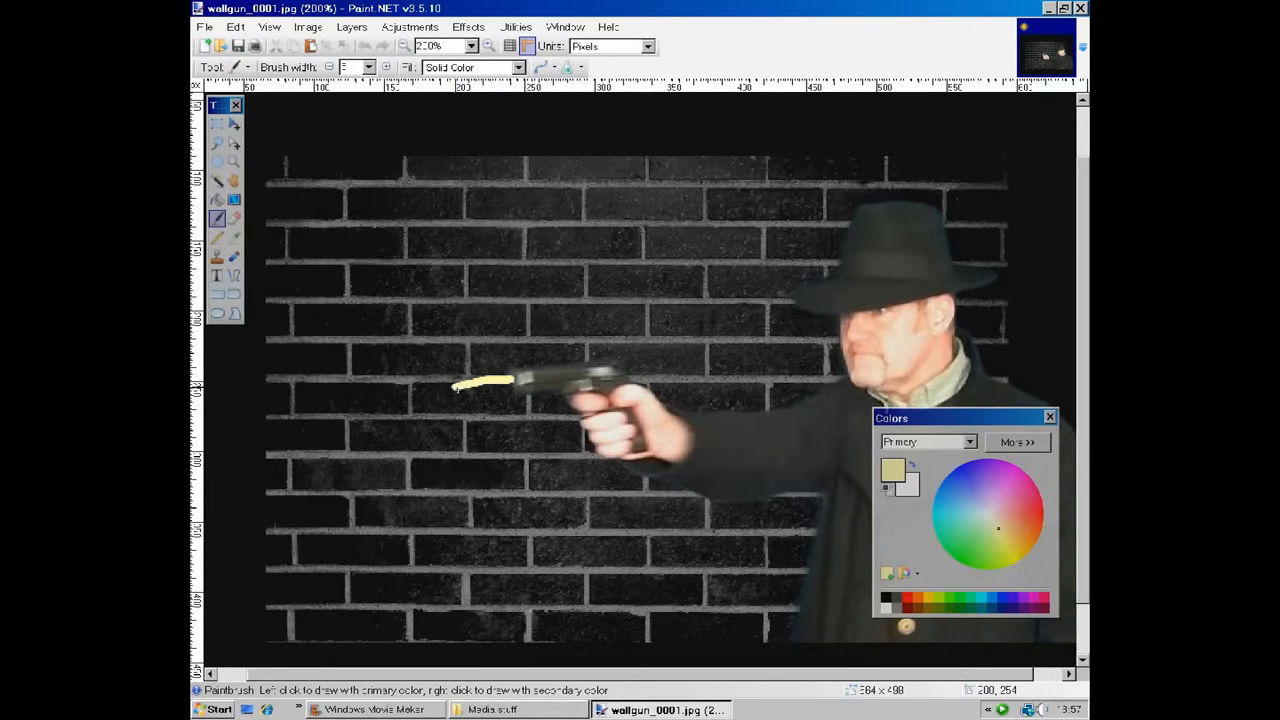
pyautogui.moveTo(455, 383); pyautogui.dragTo(410, 392)
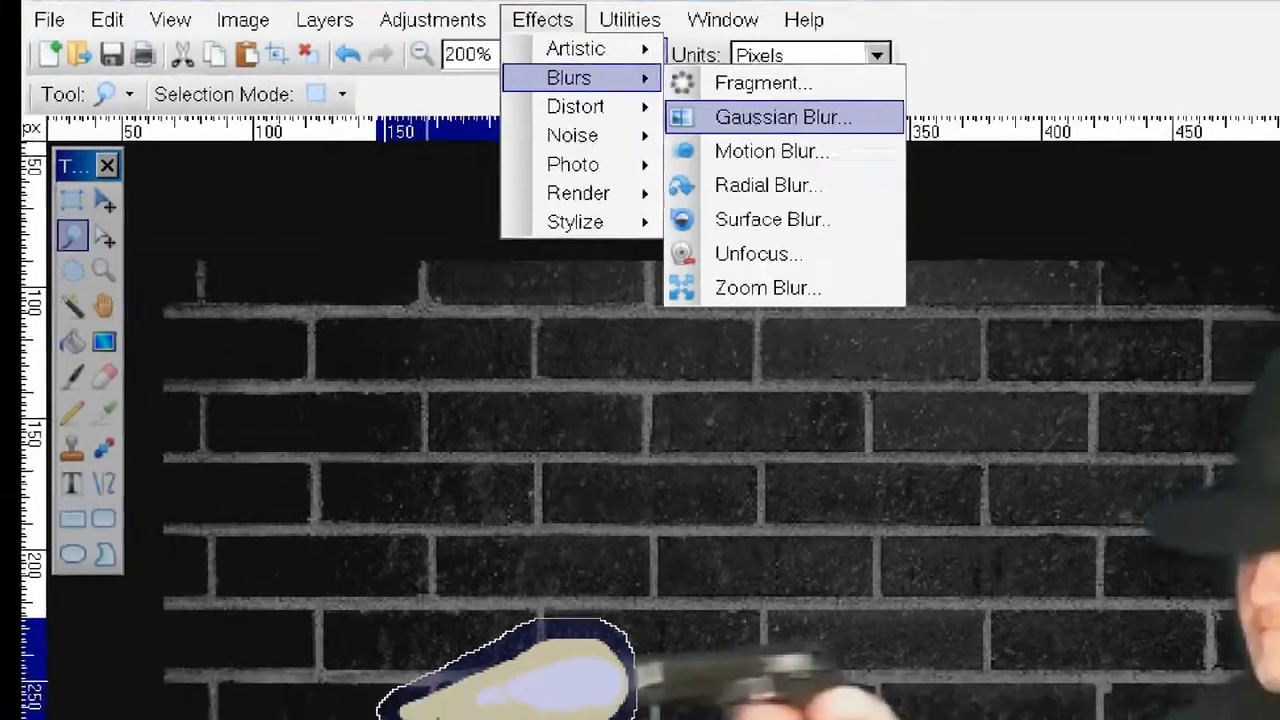
# Step: Apply a radius-3 Gaussian Blur to the selected muzzle flash
pyautogui.click(782, 117)
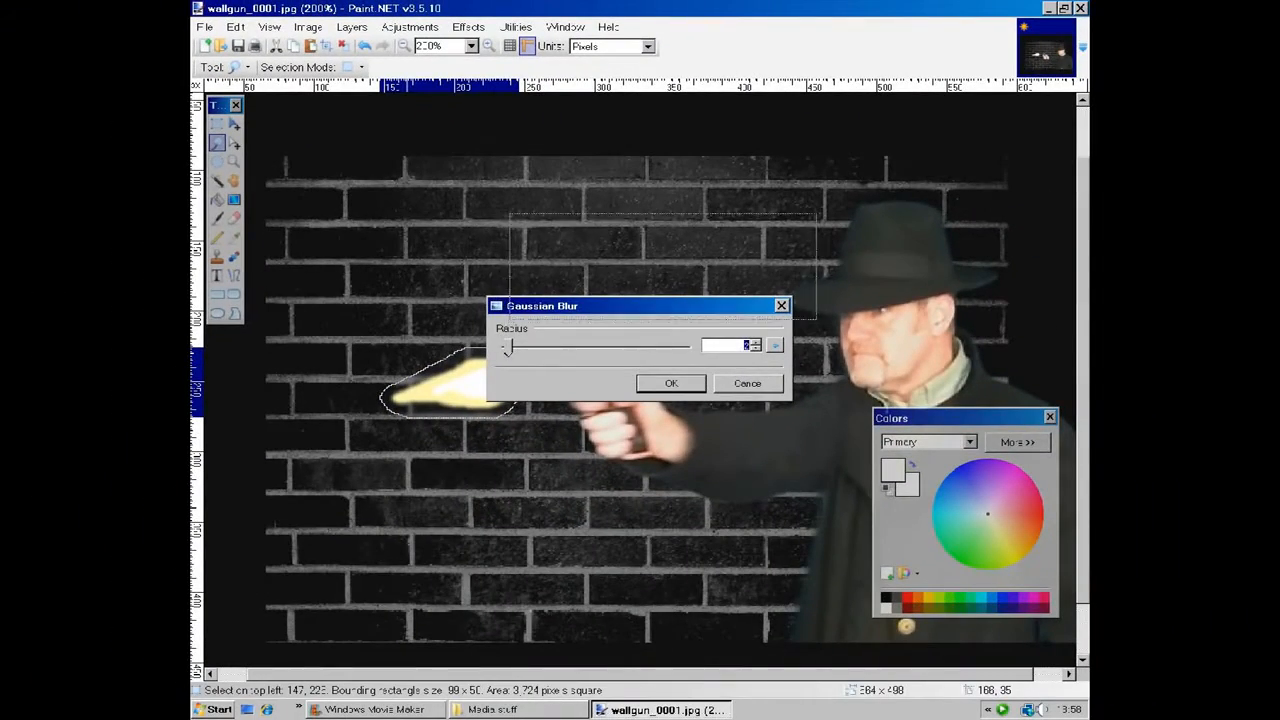
pyautogui.moveTo(640, 305); pyautogui.dragTo(665, 220)
pyautogui.write('3')
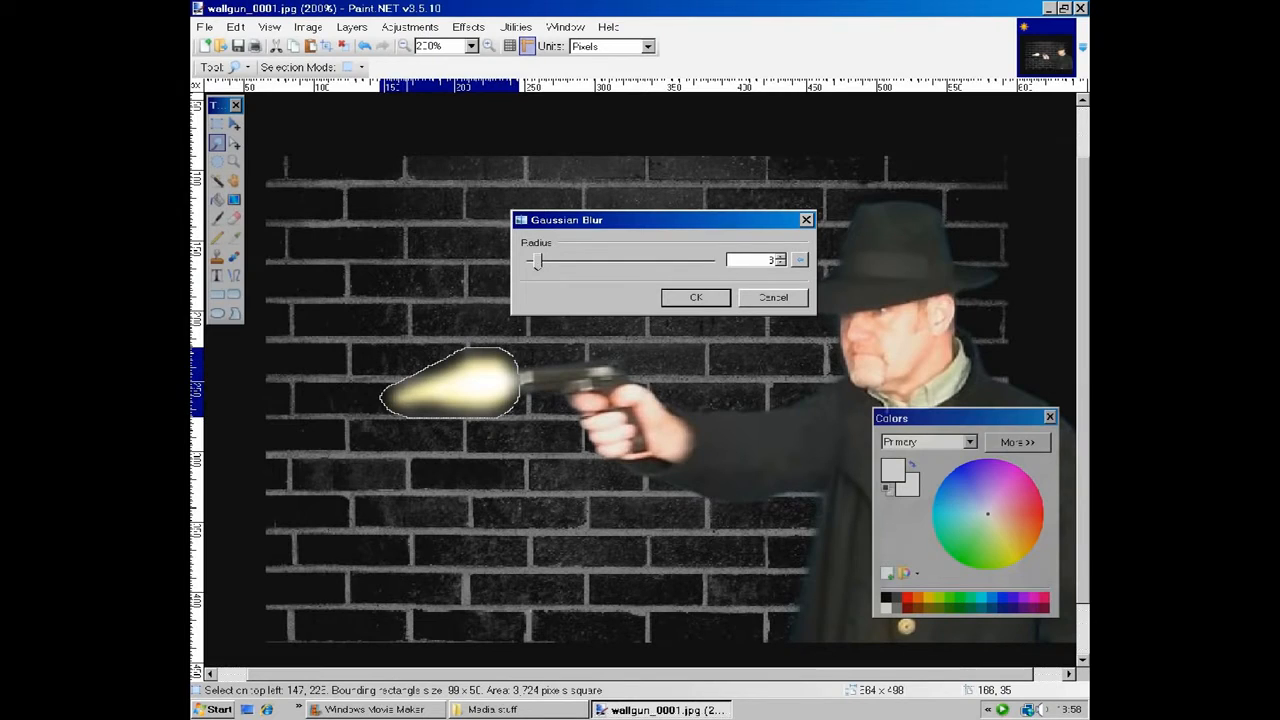
pyautogui.click(696, 297)
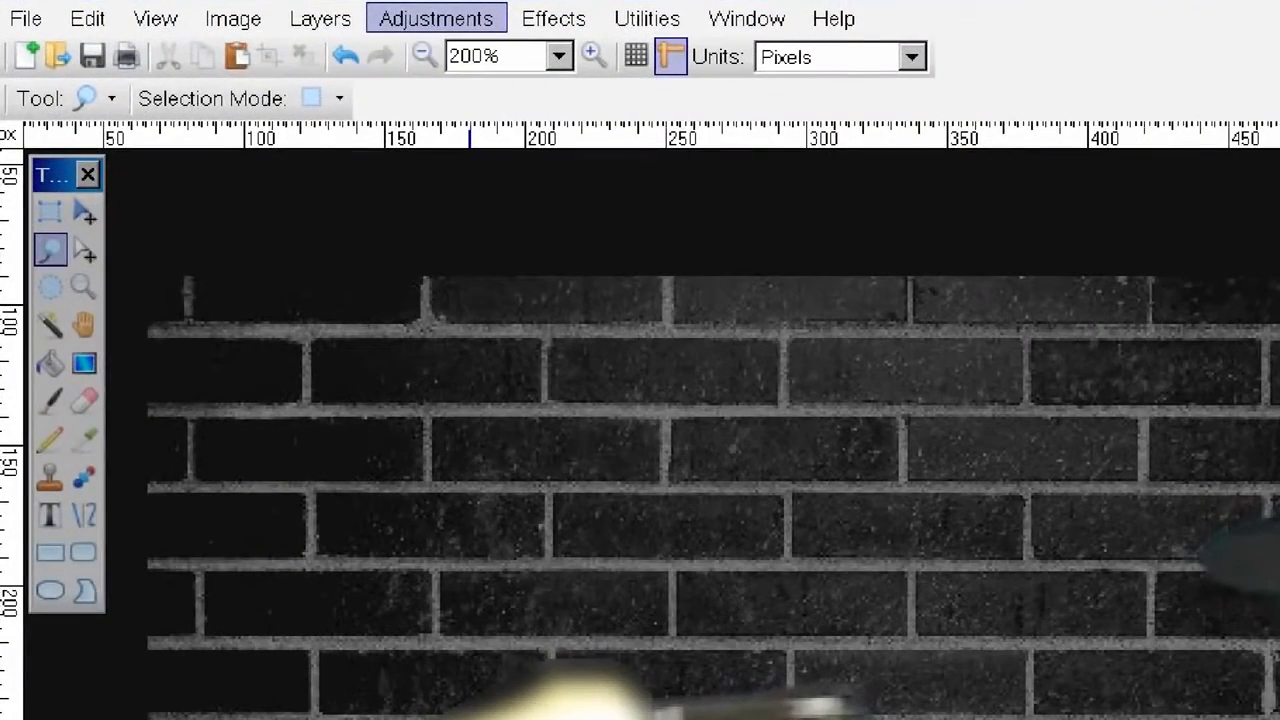
# Step: Raise the flash's brightness with Brightness/Contrast, then close the picture and Paint.NET
pyautogui.click(435, 18)
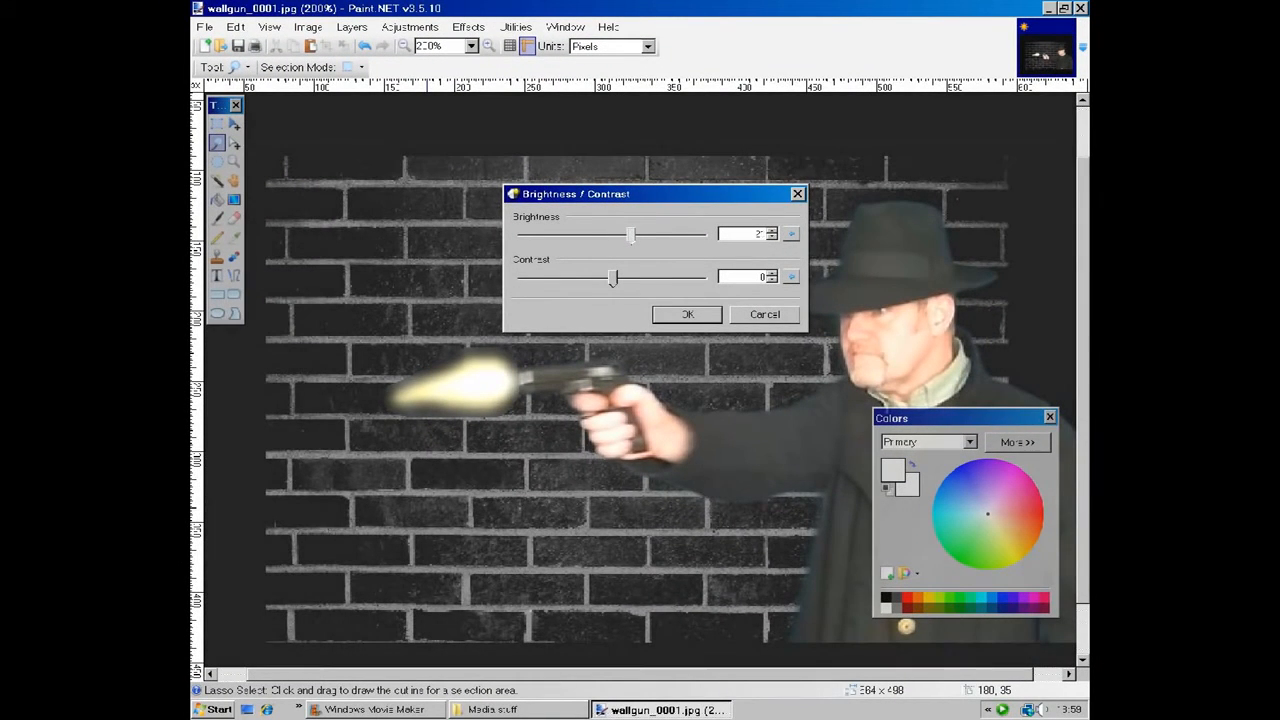
pyautogui.click(687, 314)
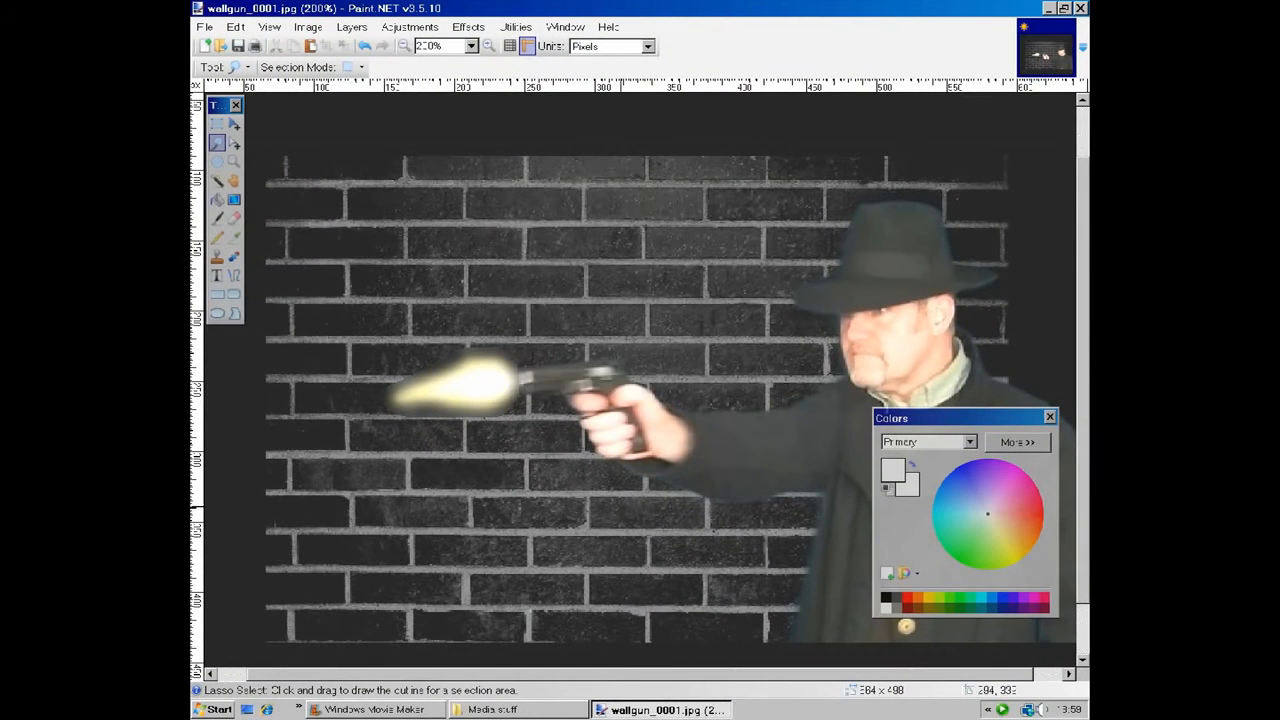
pyautogui.click(238, 46)
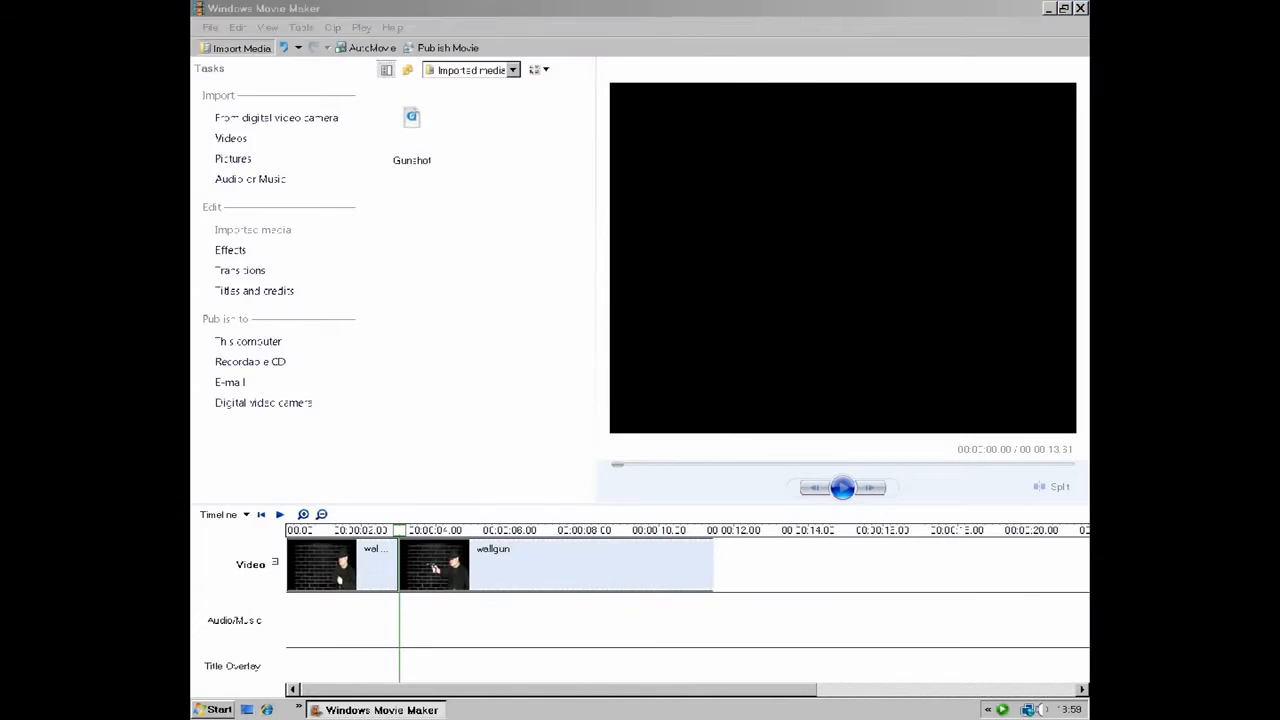
pyautogui.click(240, 47)
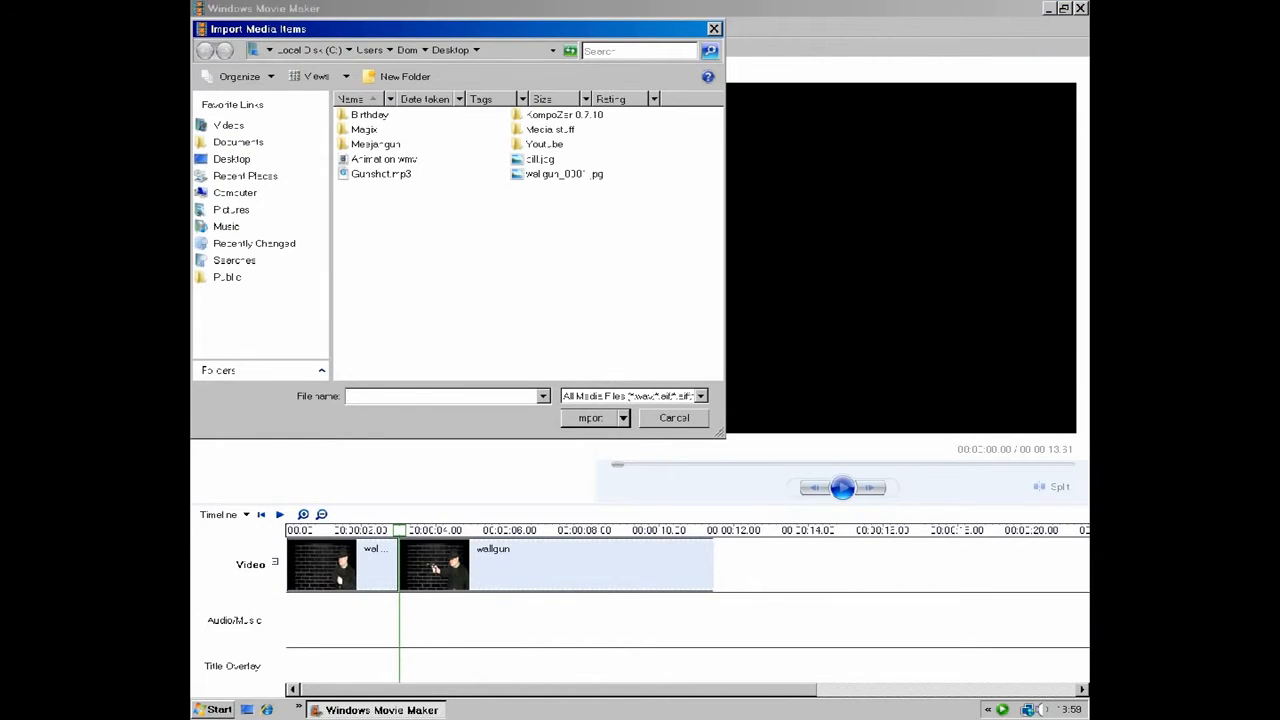
pyautogui.click(590, 417)
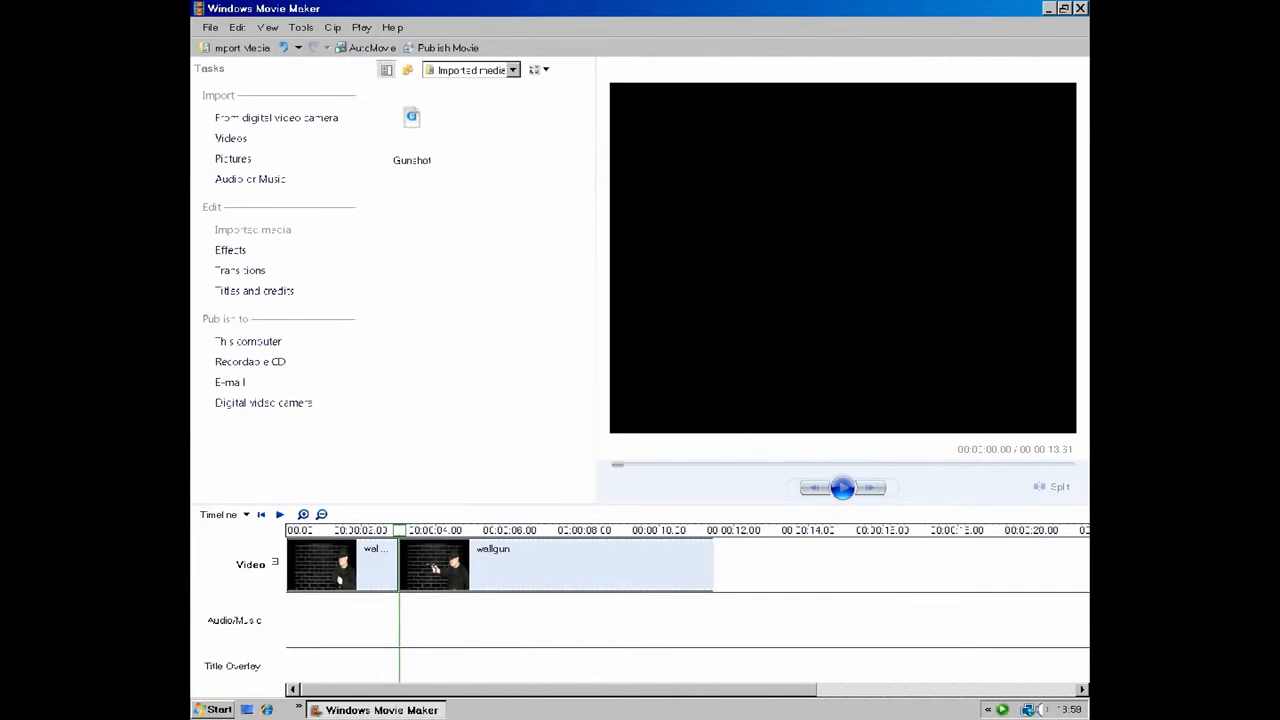
pyautogui.click(514, 117)
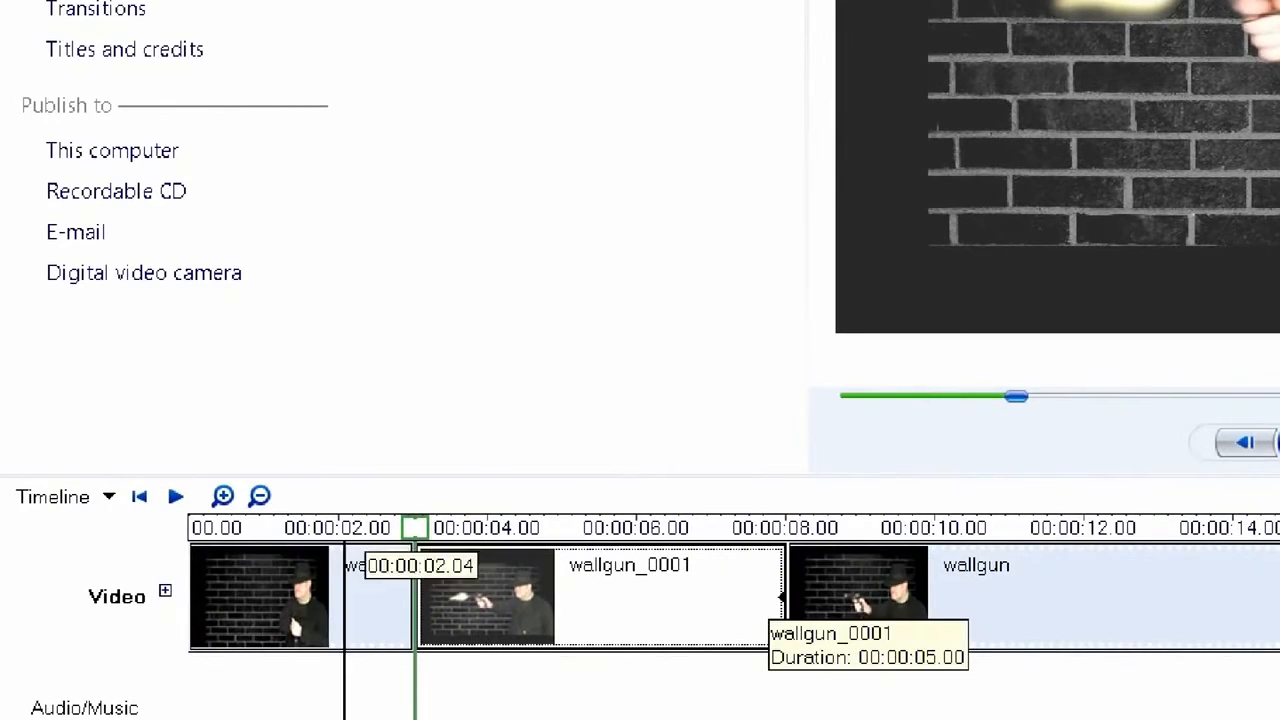
# Step: Drop the wallgun_0001 still at the split and drag its trim handle to shorten it
pyautogui.click(222, 496)
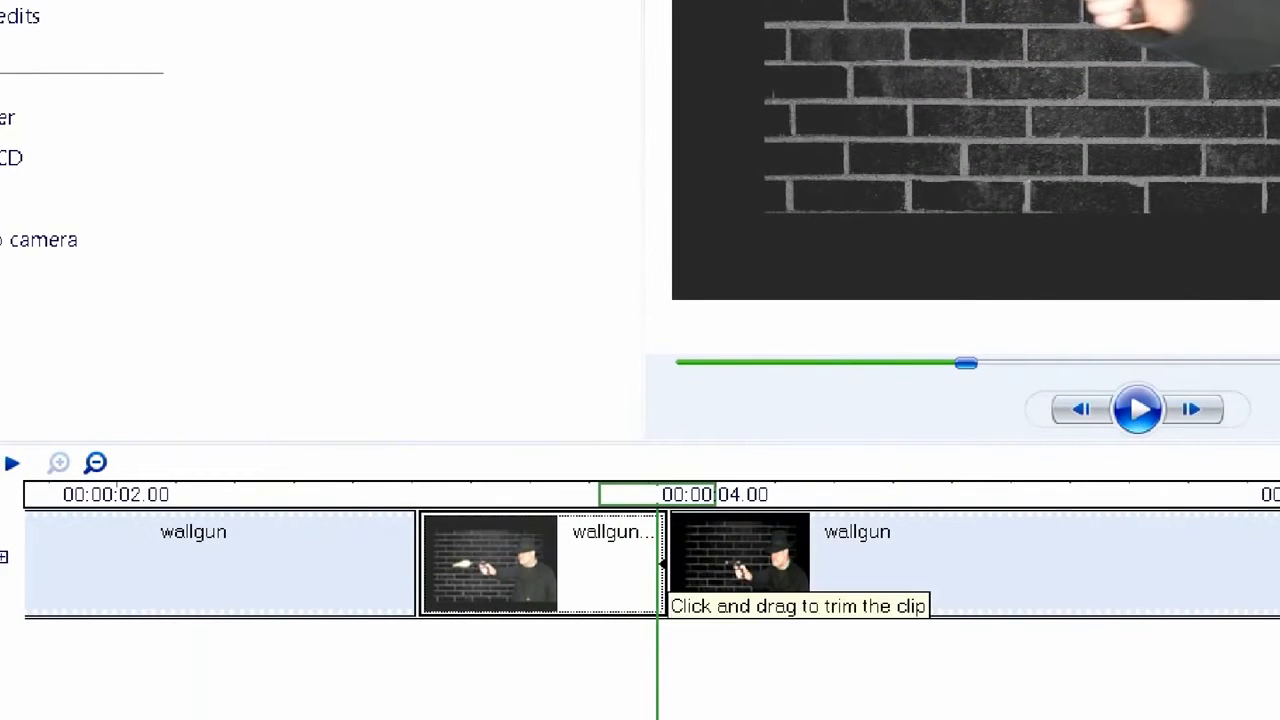
pyautogui.moveTo(660, 560); pyautogui.dragTo(430, 560)
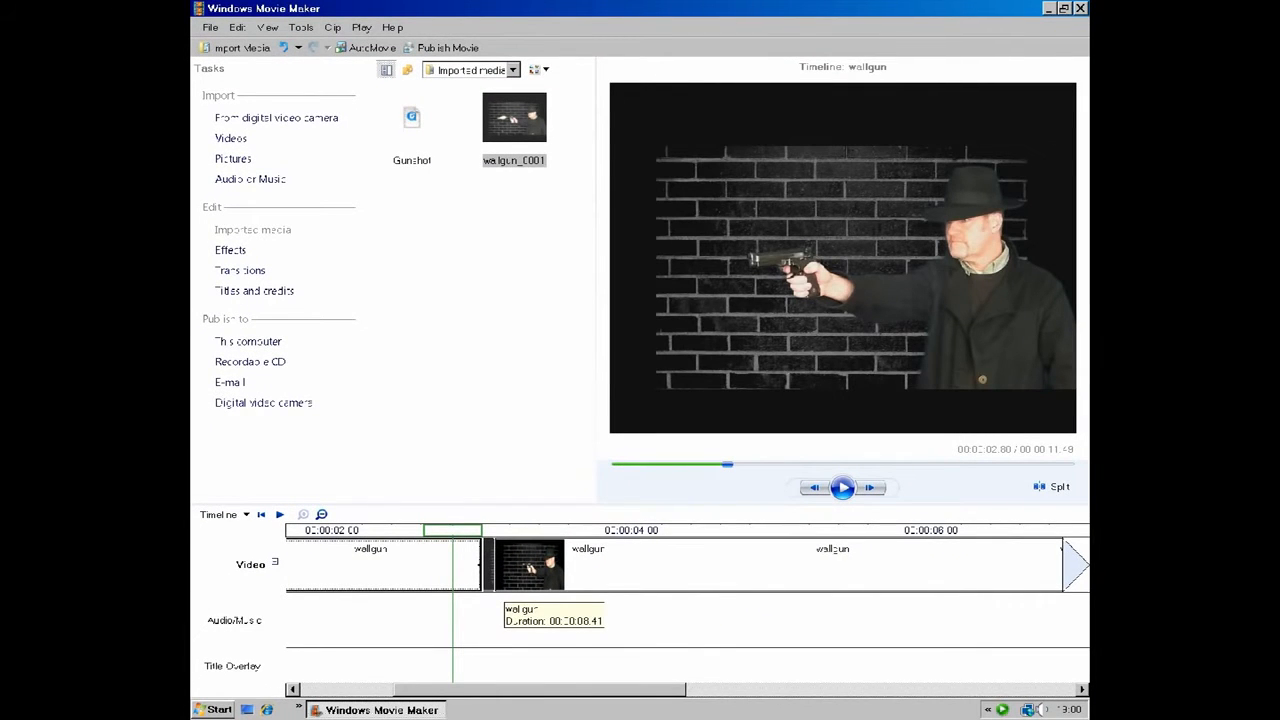
# Step: Put the Gunshot sound on the audio track at the flash, then play and pause to check
pyautogui.click(843, 487)
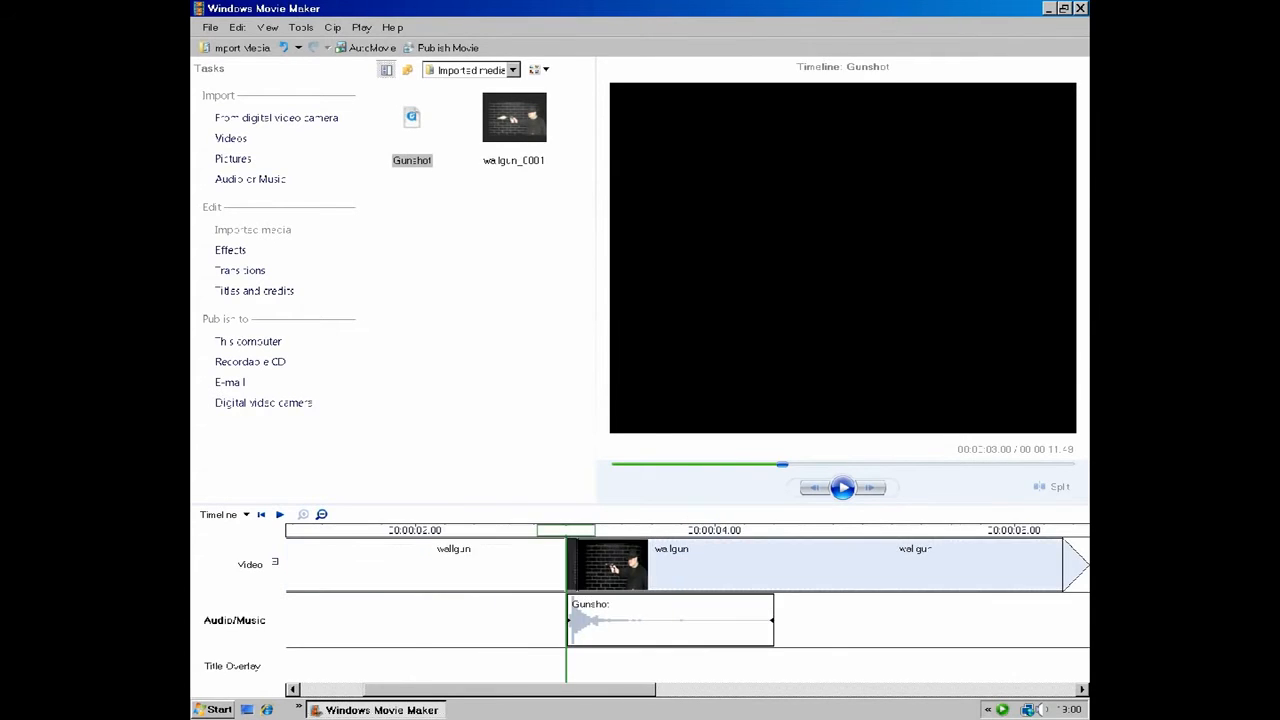
pyautogui.click(843, 487)
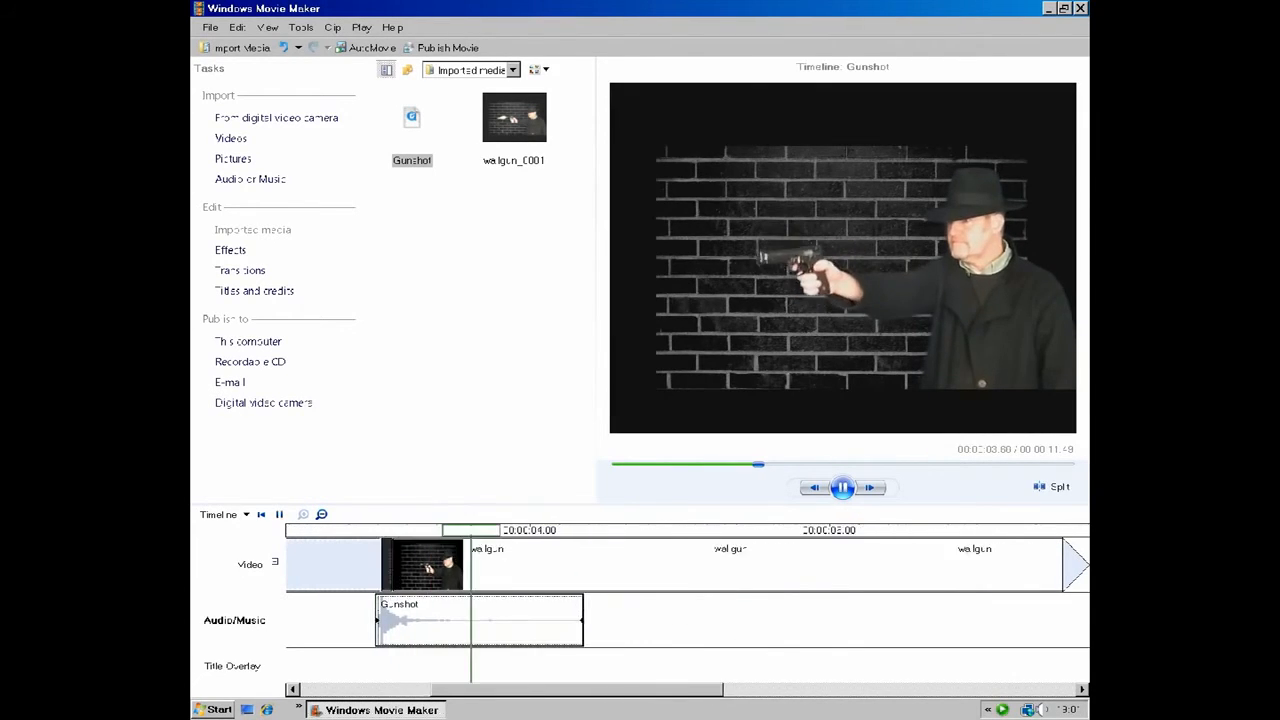
pyautogui.click(843, 487)
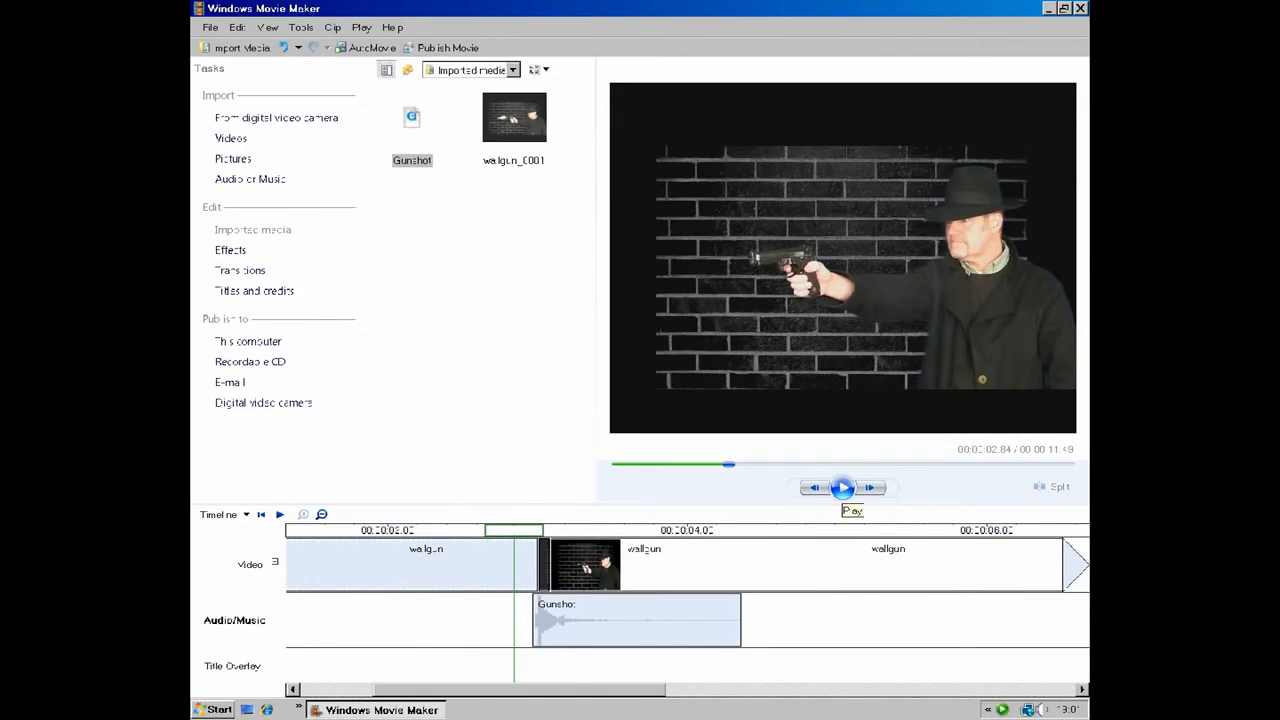